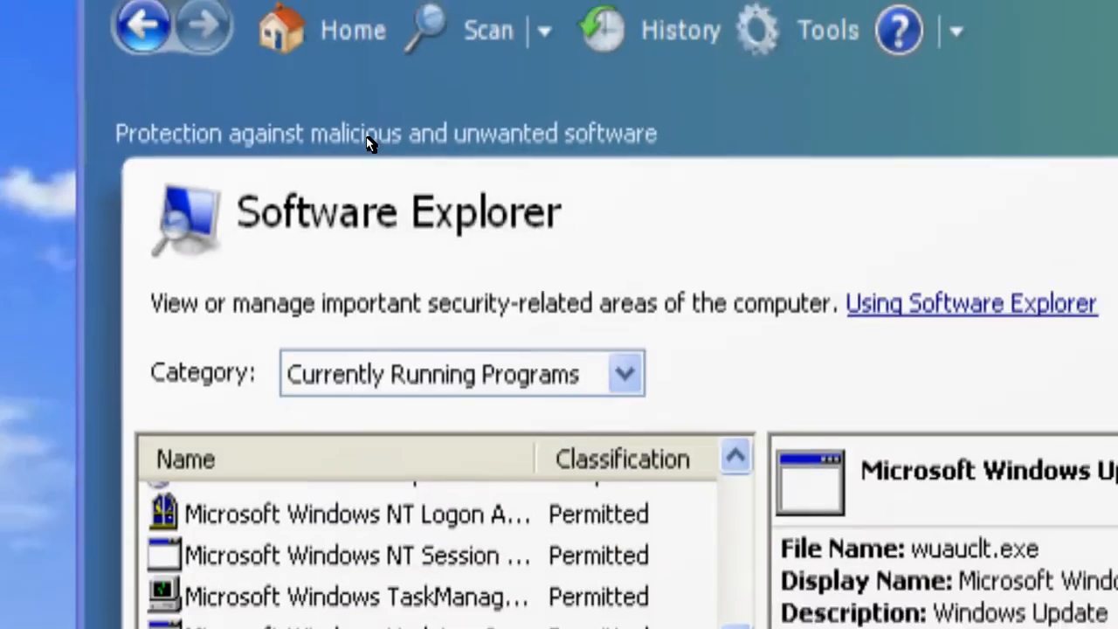
# Step: View details of Windows Update processes 2716 and 592, confirming wuauclt.exe is in system32
pyautogui.scroll(-3)
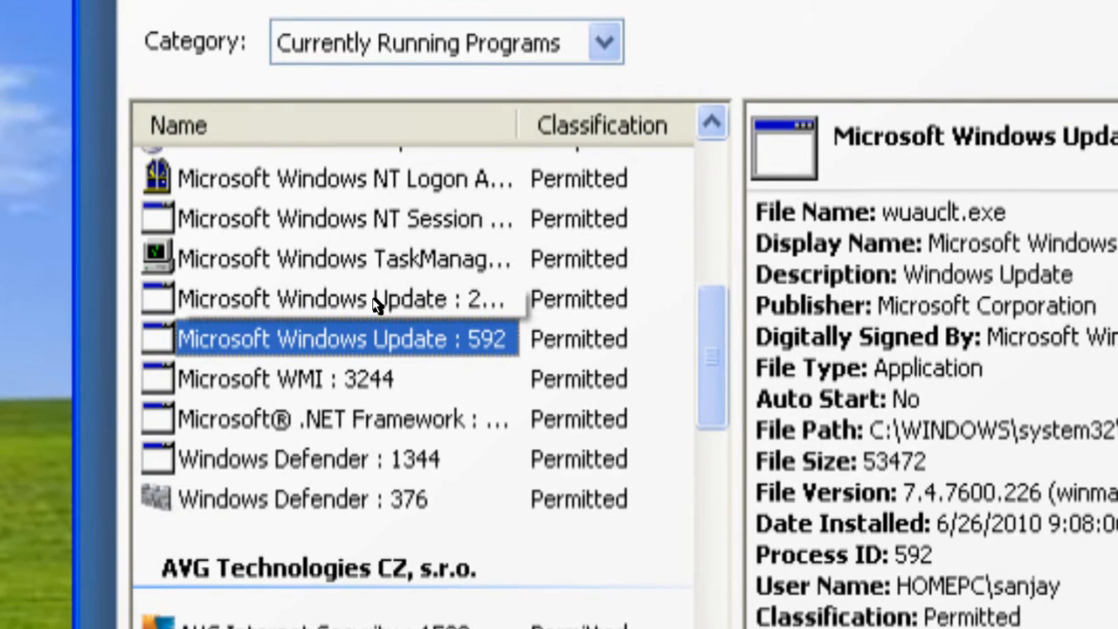
pyautogui.click(332, 298)
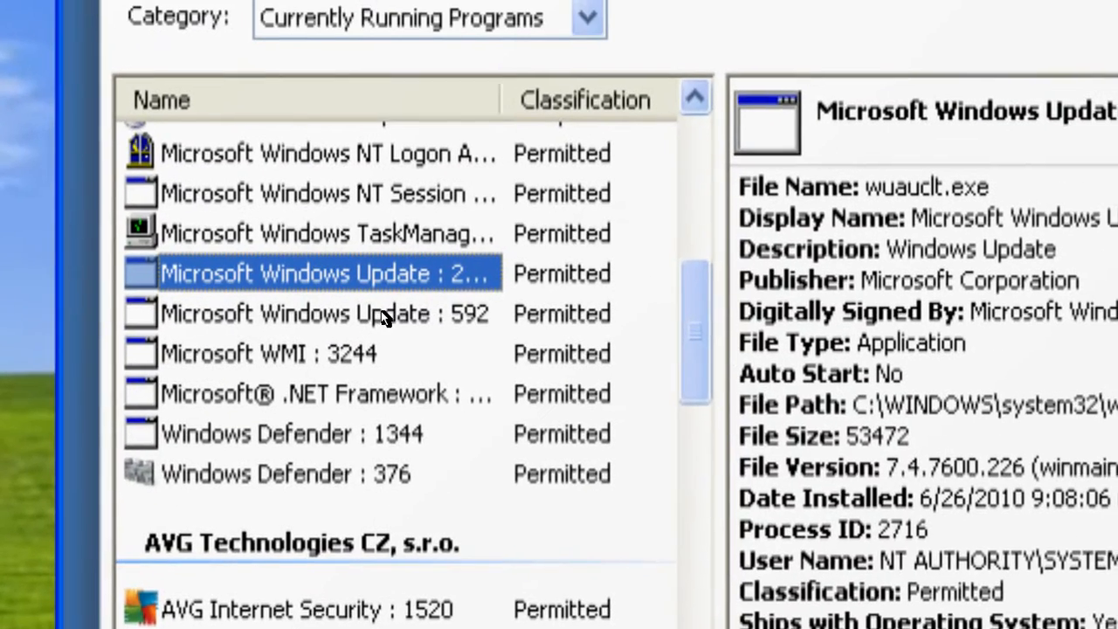
pyautogui.click(315, 314)
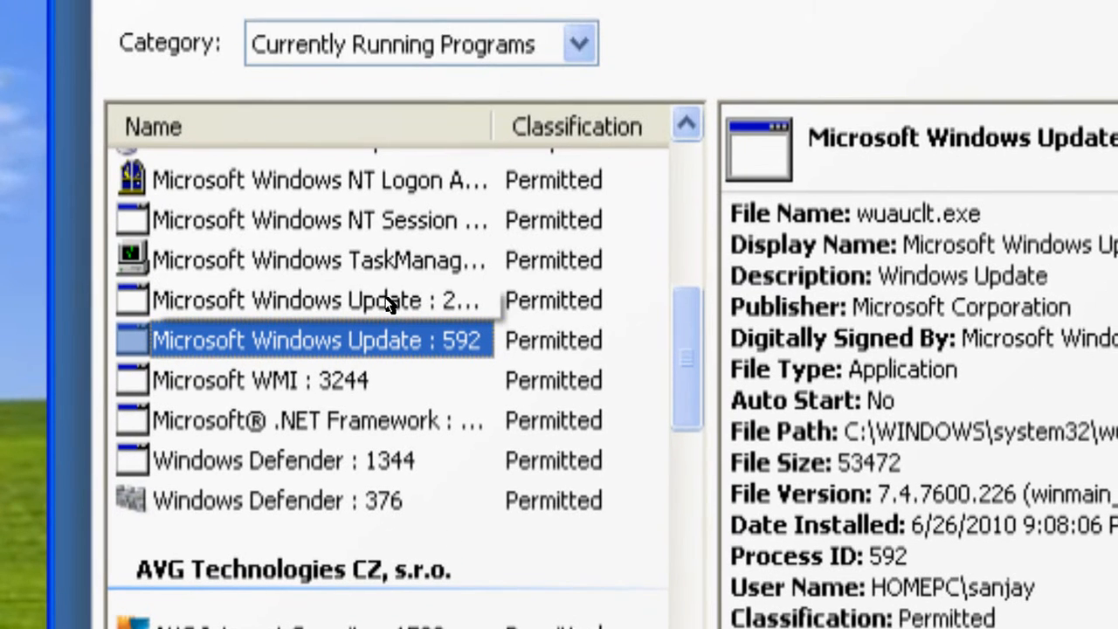
pyautogui.click(315, 299)
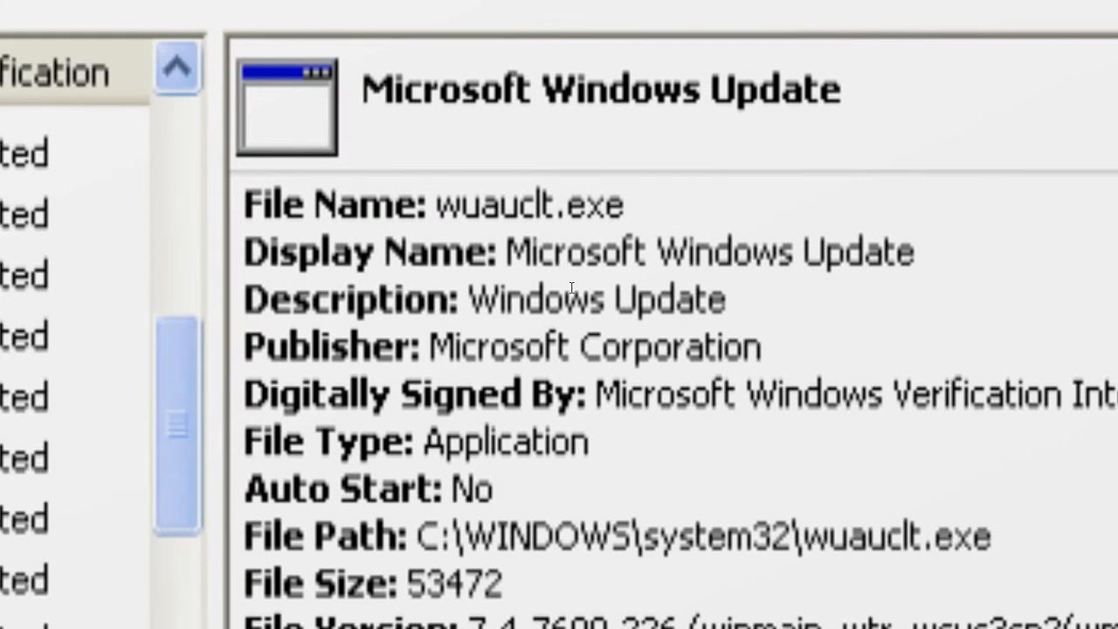
# Step: Review process 2716 details, then switch to the ThreatExpert report in Firefox
pyautogui.scroll(-3)
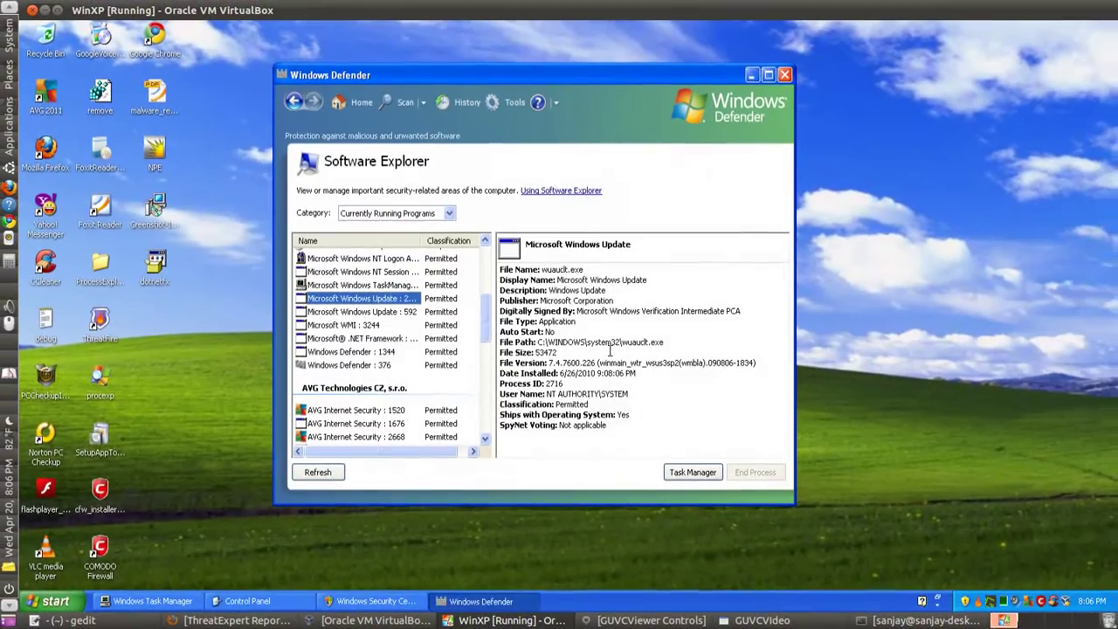
pyautogui.click(54, 601)
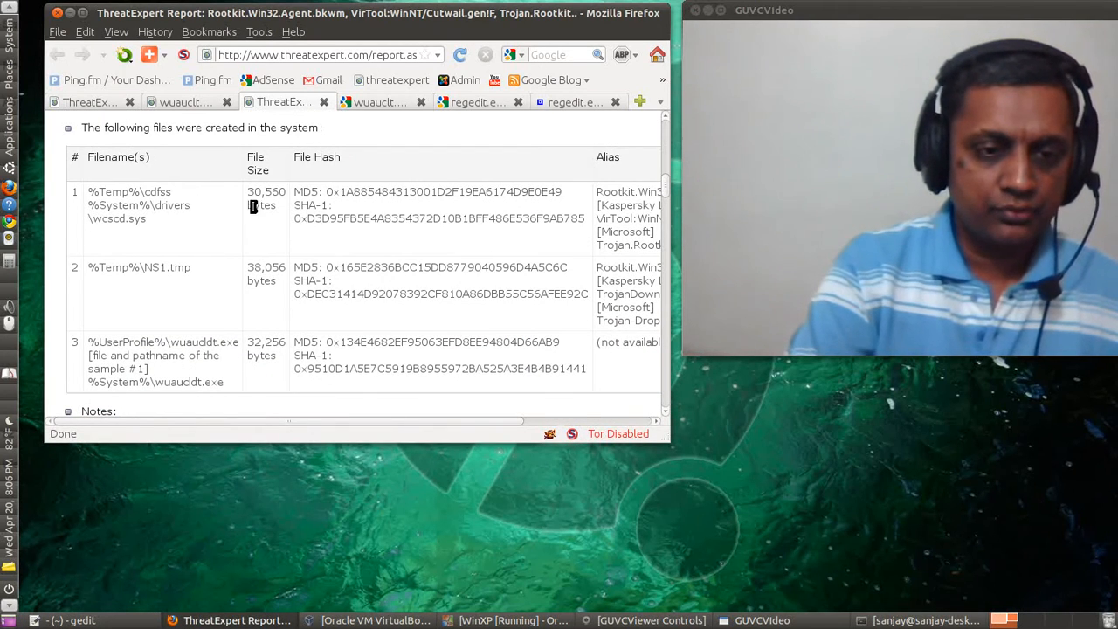
pyautogui.scroll(-3)
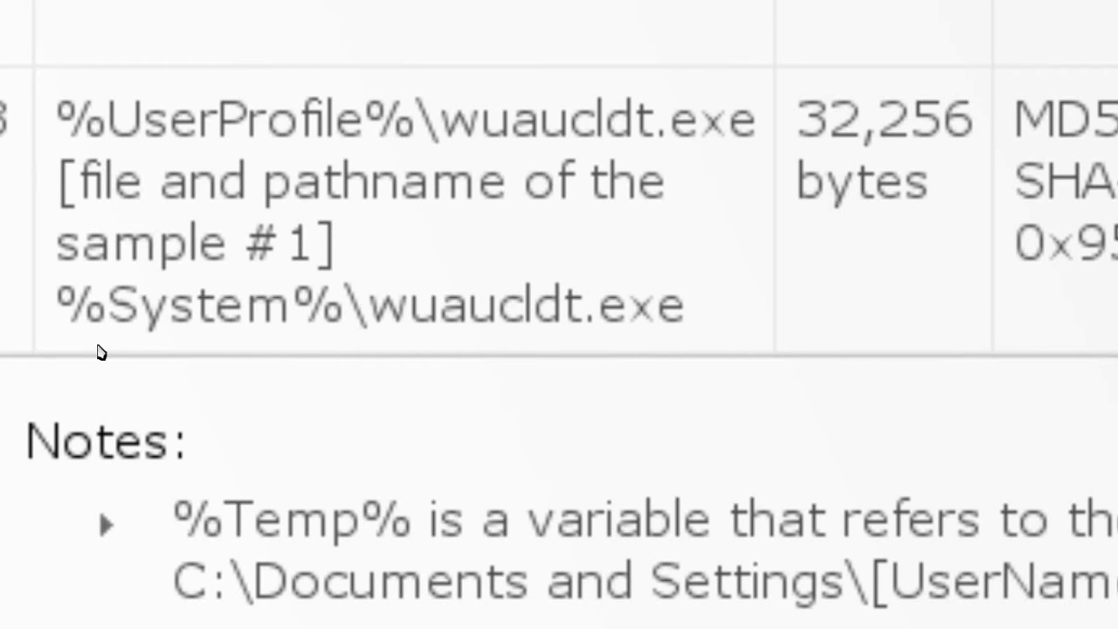
# Step: Scroll the ThreatExpert report to view the notes on the look-alike file
pyautogui.hscroll(3)
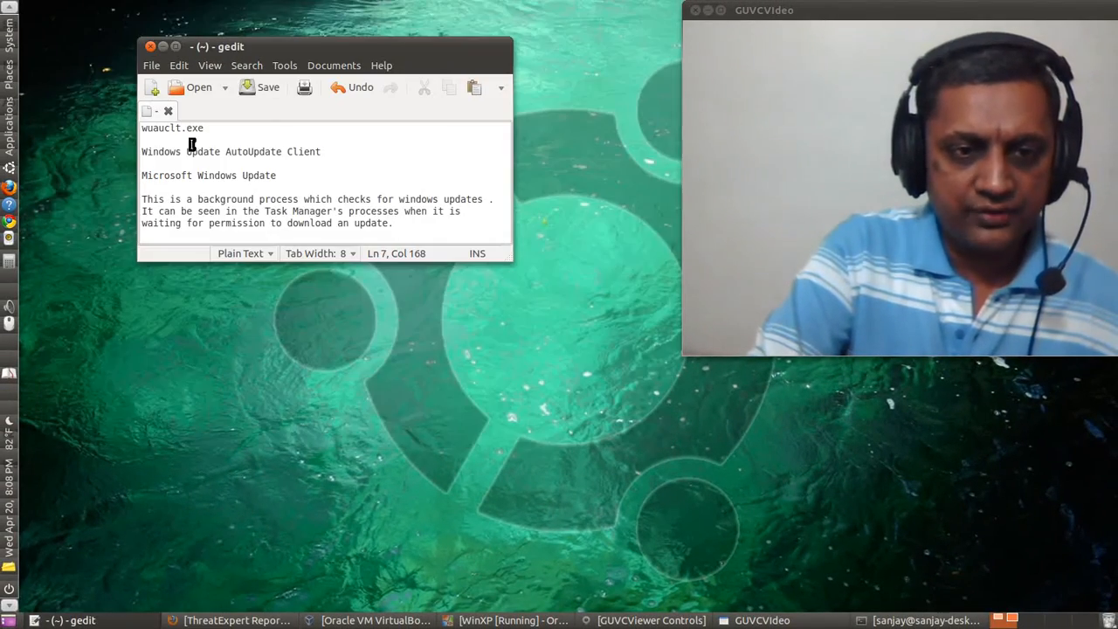
# Step: Reopen the recent document 'appdata in windows' from gedit's File menu
pyautogui.click(151, 64)
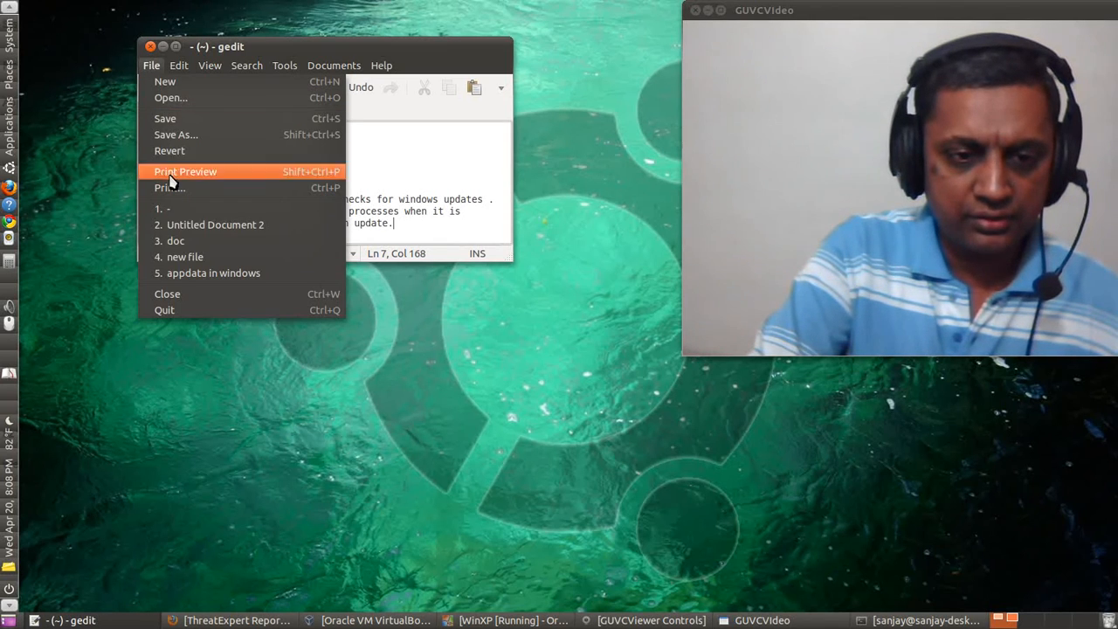
pyautogui.click(214, 272)
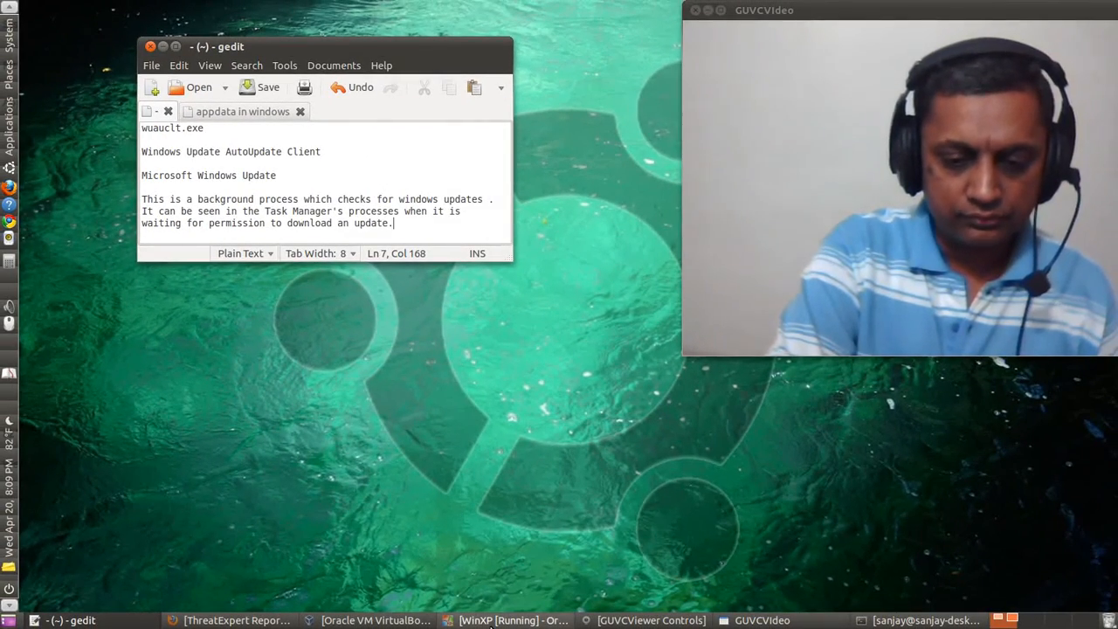
# Step: Raise the GNOME Terminal window showing the encoder's frame progress
pyautogui.click(507, 620)
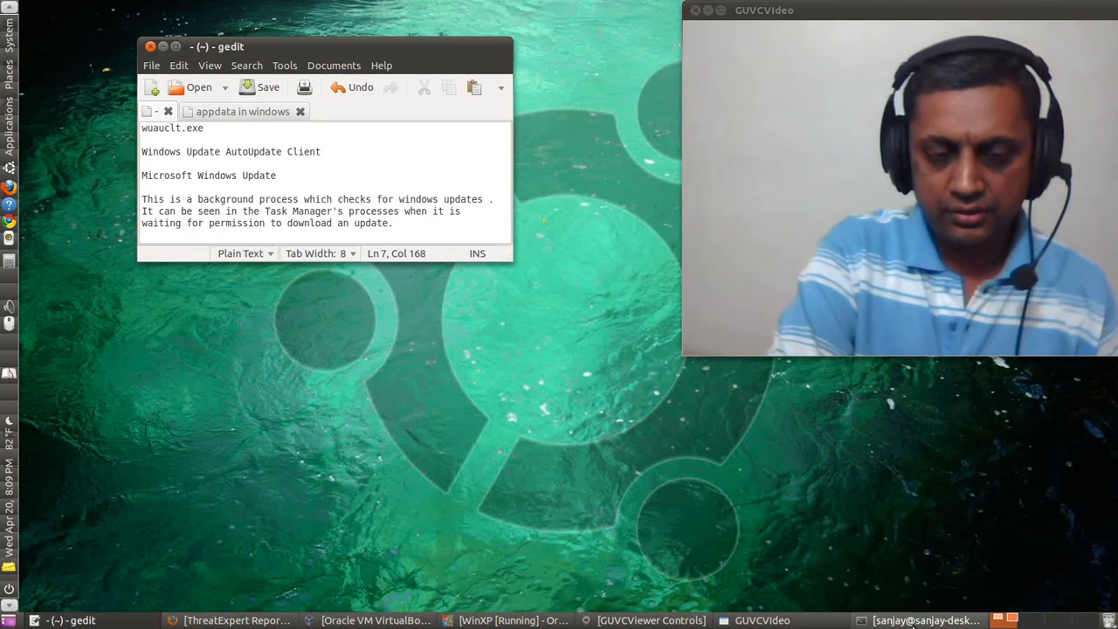
pyautogui.click(926, 620)
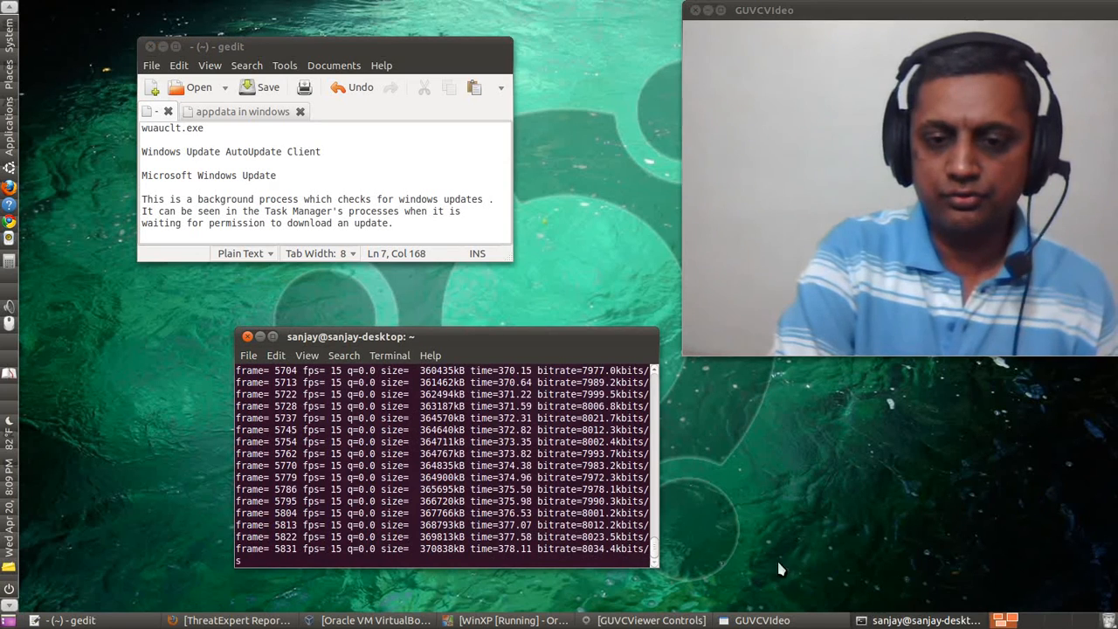